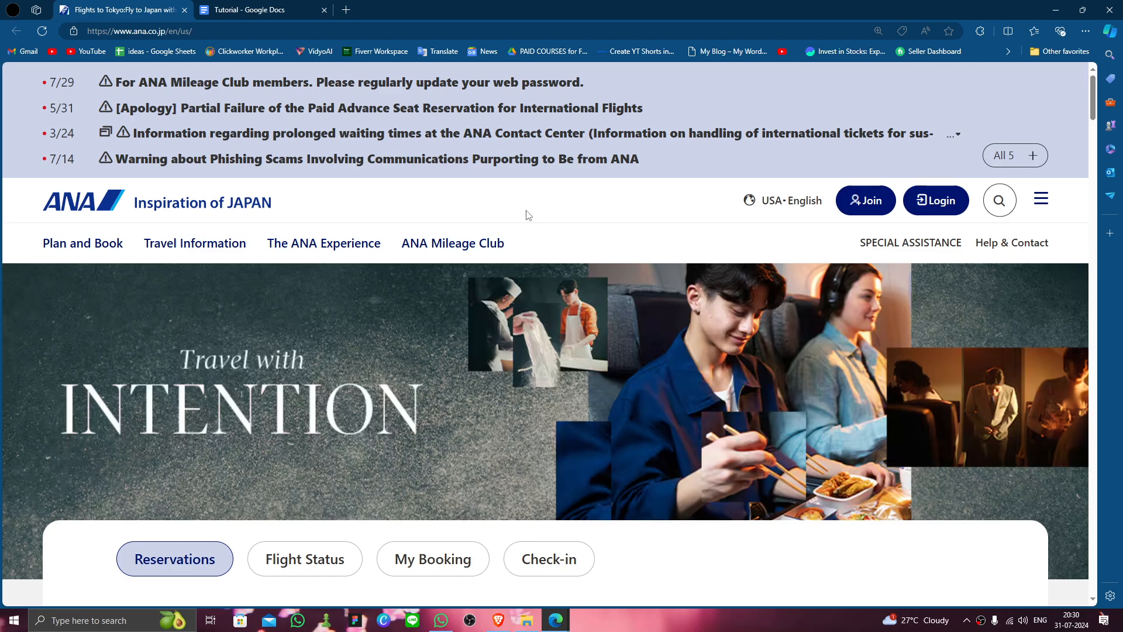
pyautogui.moveTo(948, 200)
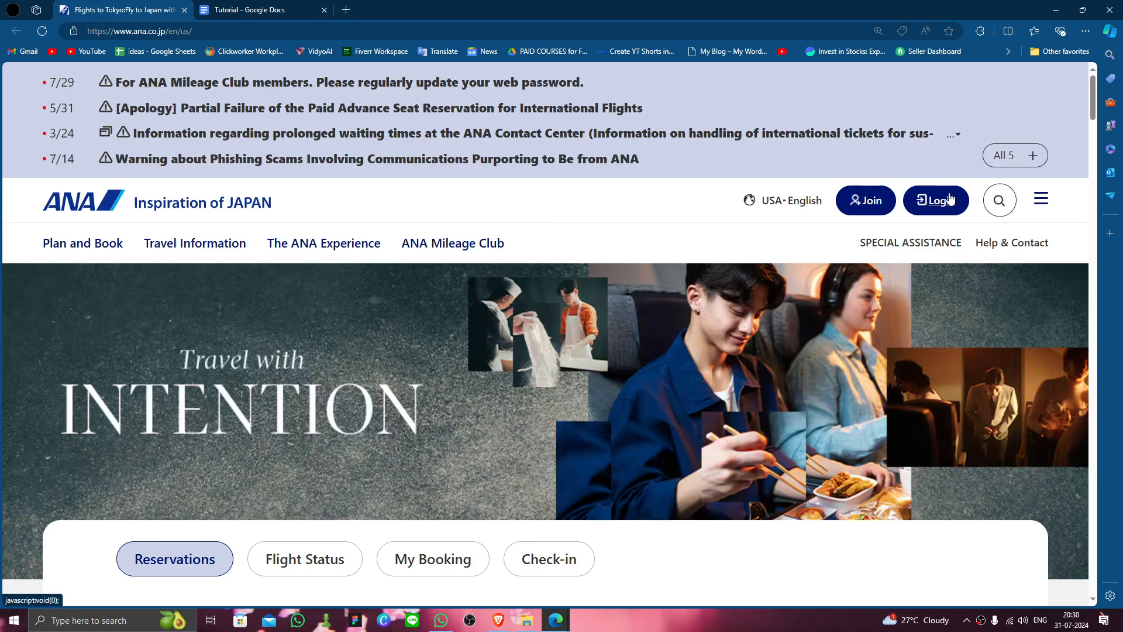
pyautogui.moveTo(1041, 199)
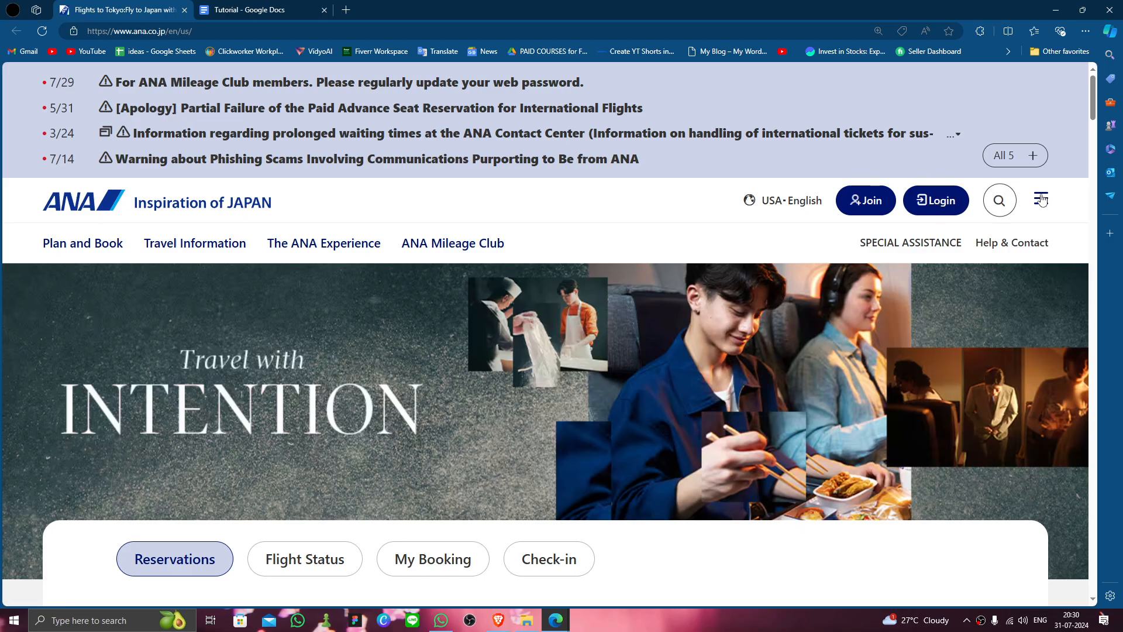
# Peek at the main navigation menu, then scroll the homepage news down to the footer's Customer Service Plan link
pyautogui.click(1041, 200)
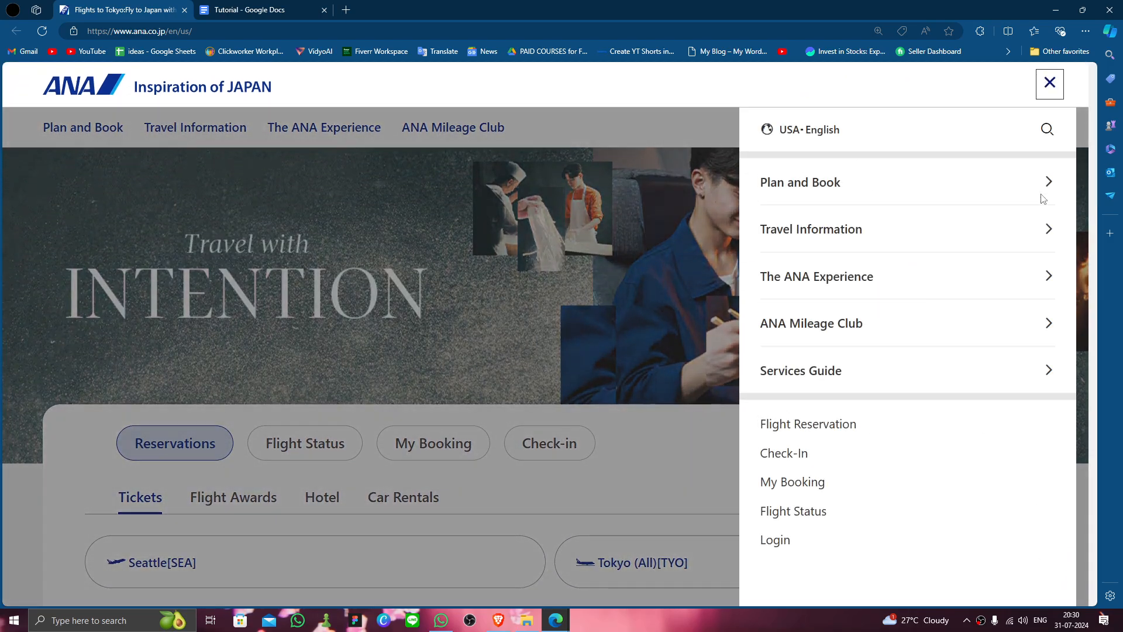
pyautogui.moveTo(792, 481)
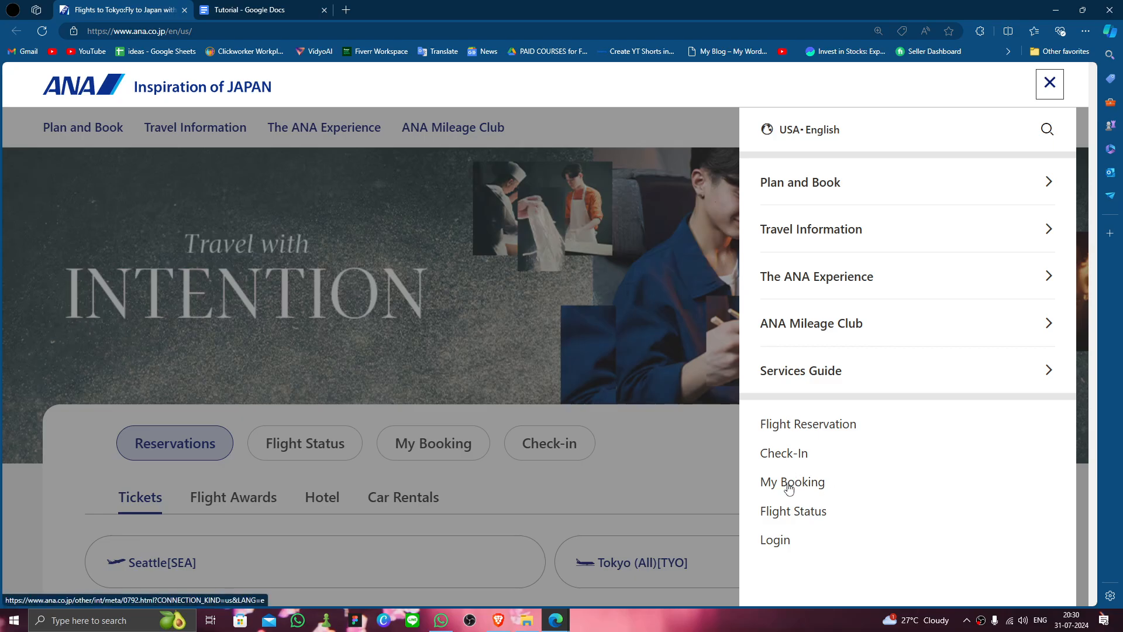
pyautogui.click(1049, 83)
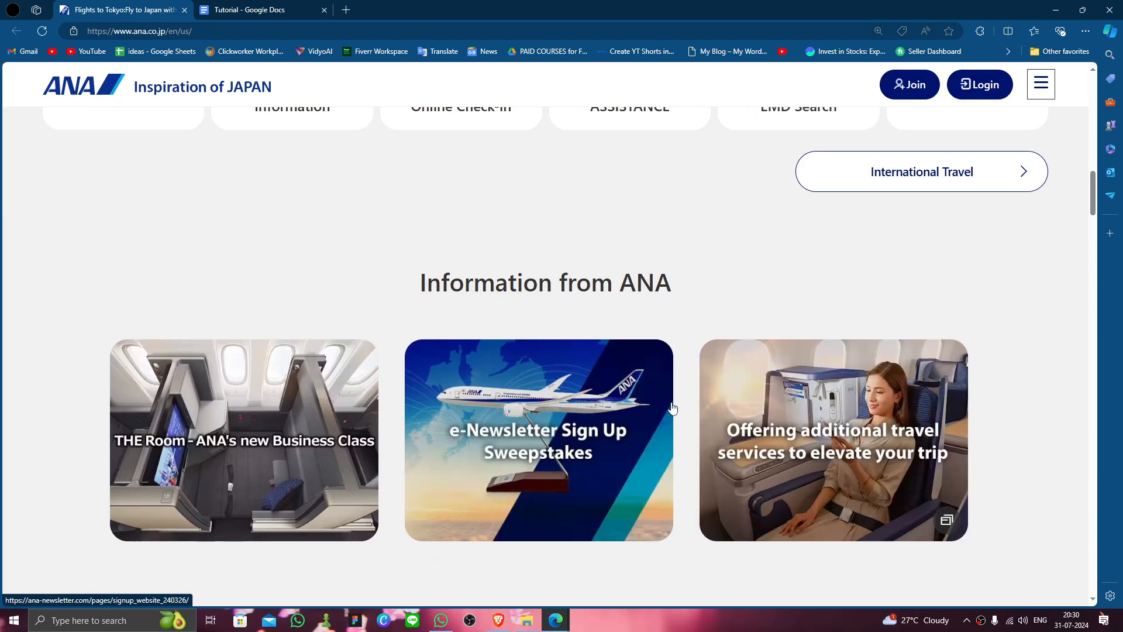
pyautogui.scroll(-3)
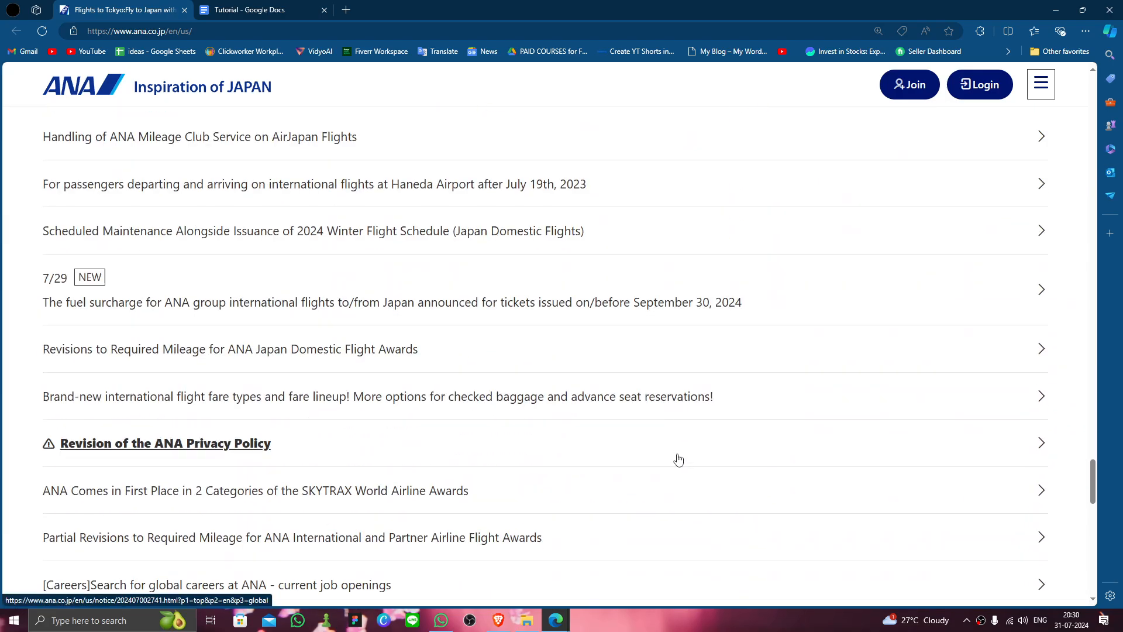
pyautogui.scroll(-3)
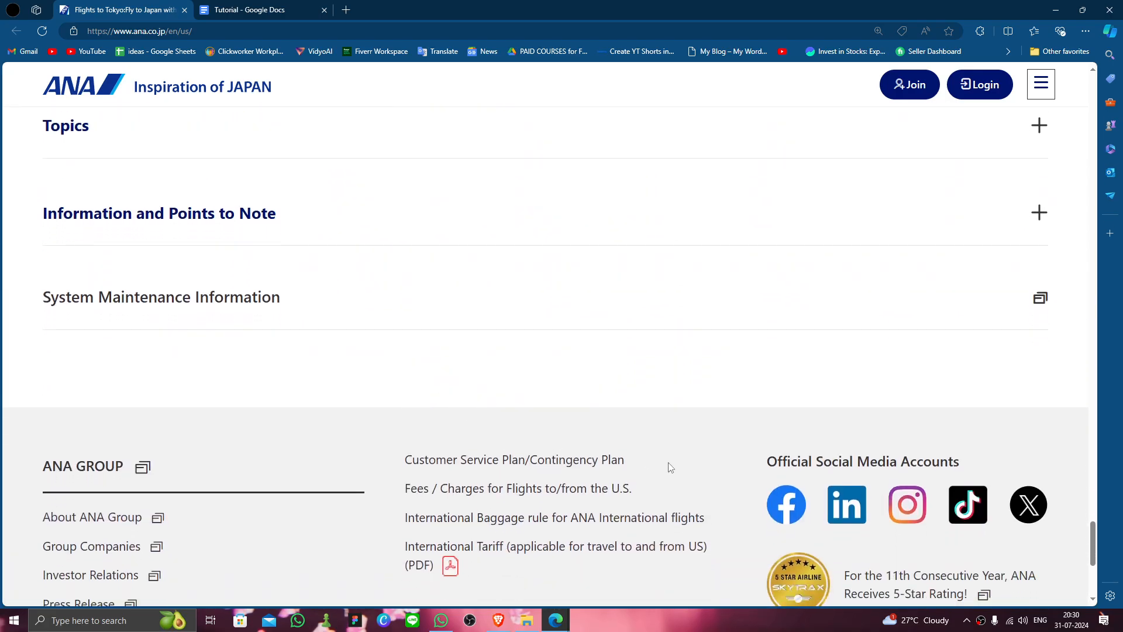
pyautogui.scroll(-3)
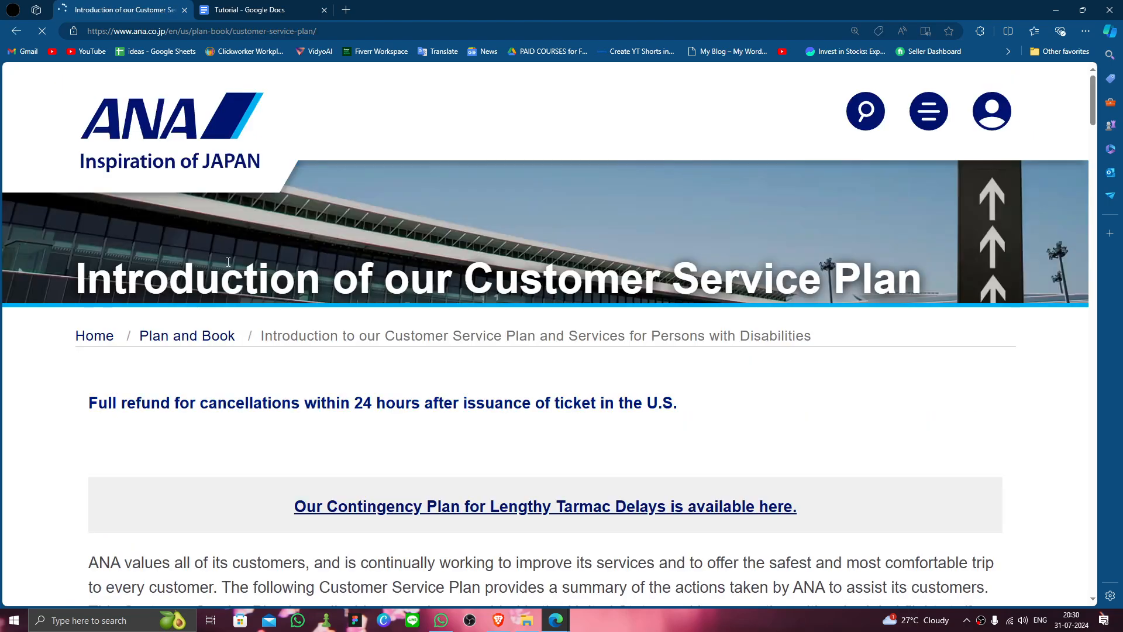
# Skim the Customer Service Plan's lowest-fare and delay-notification sections, then return to the ANA homepage
pyautogui.scroll(-3)
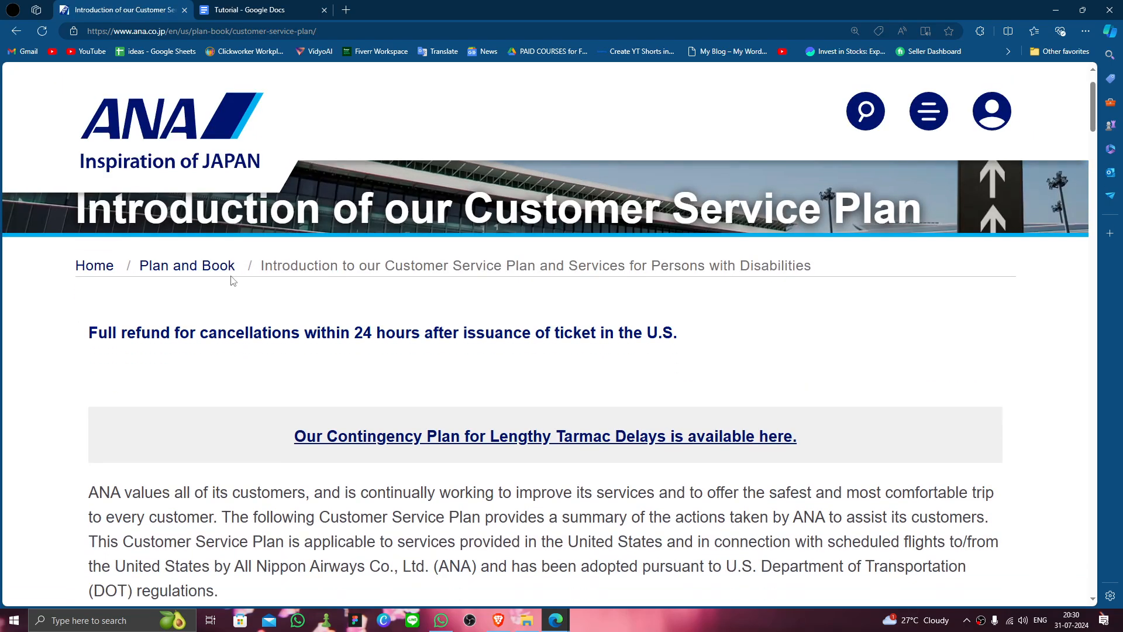
pyautogui.scroll(-3)
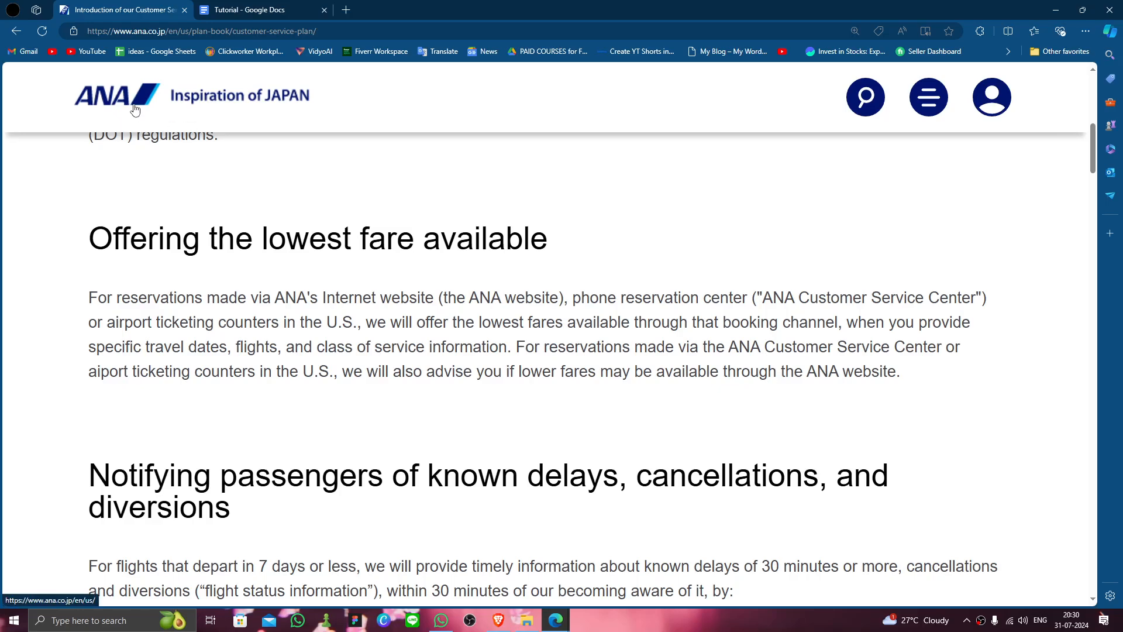
pyautogui.click(114, 97)
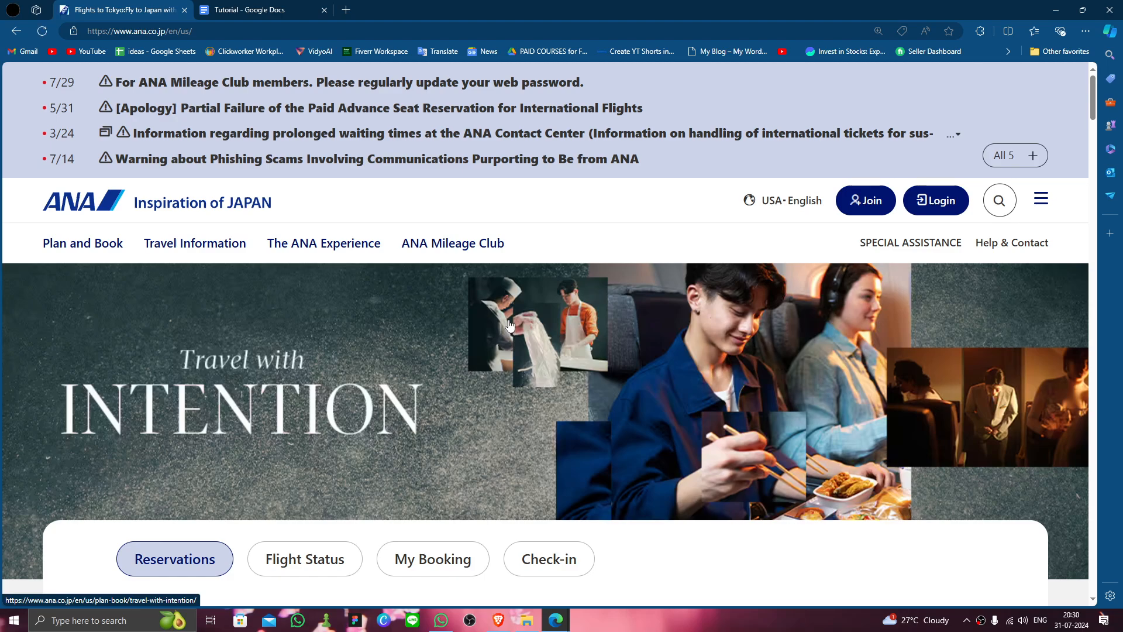
pyautogui.moveTo(545, 409)
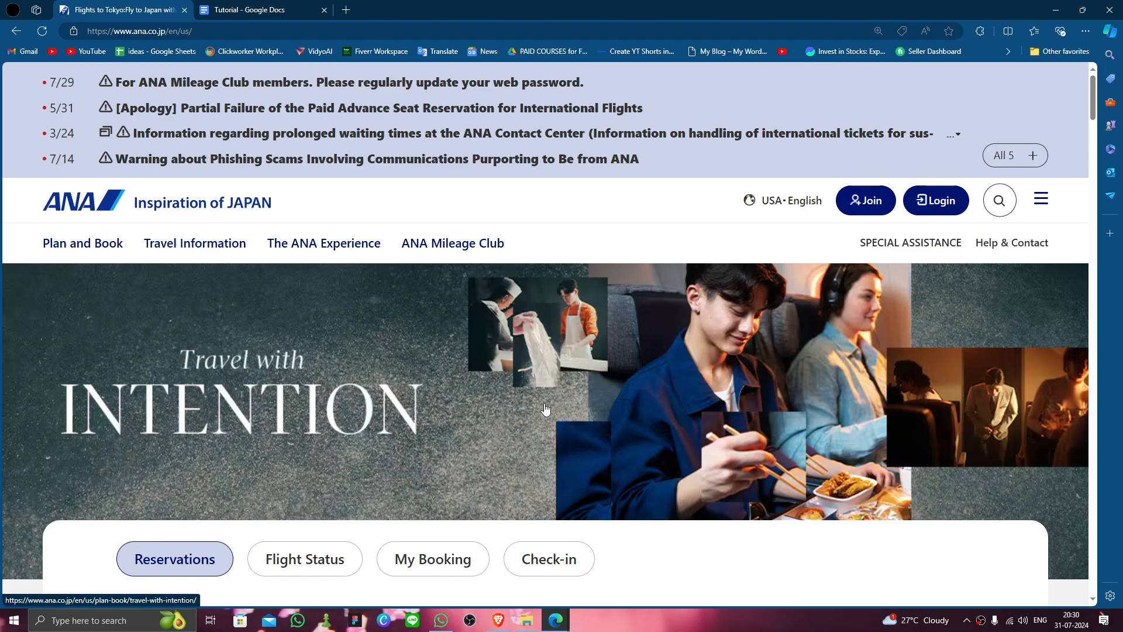